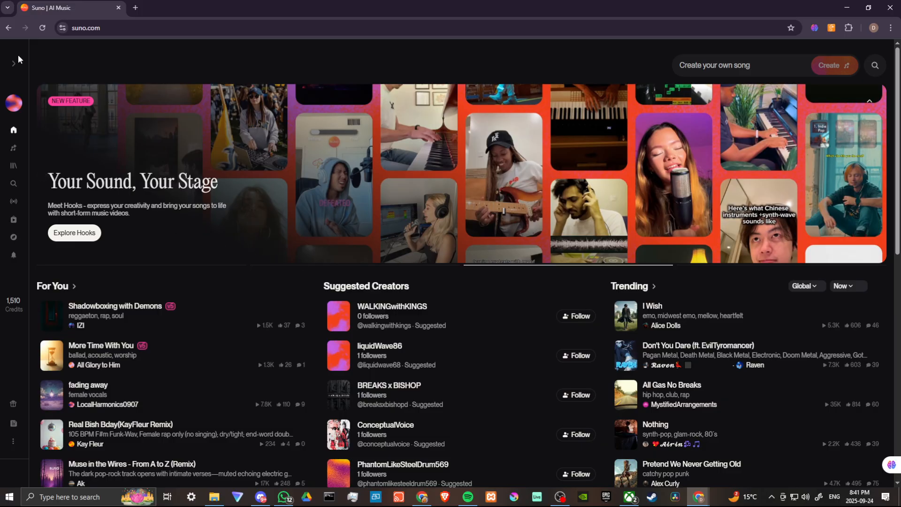
{"action": "mouse_move", "coordinate": [14, 166]}
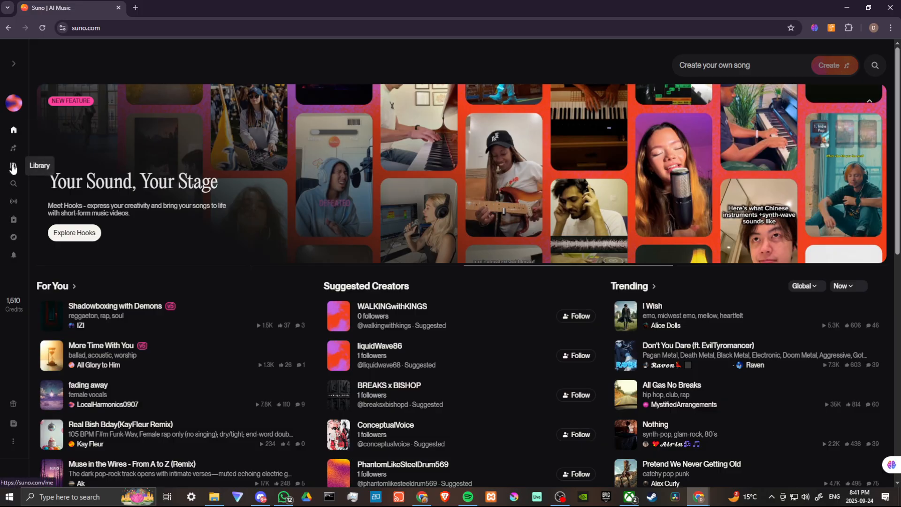
- Show the personal song Library from the left sidebar
{"action": "left_click", "coordinate": [13, 167]}
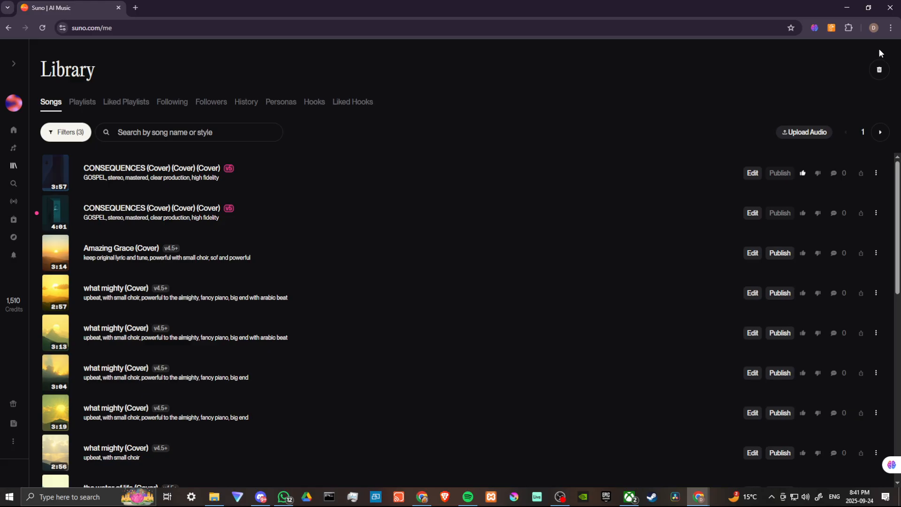
{"action": "mouse_move", "coordinate": [879, 52]}
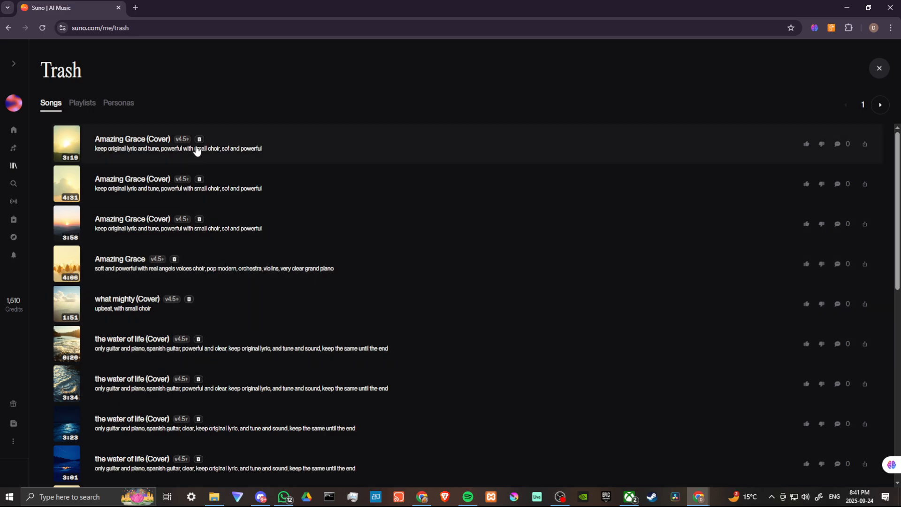
{"action": "mouse_move", "coordinate": [357, 149]}
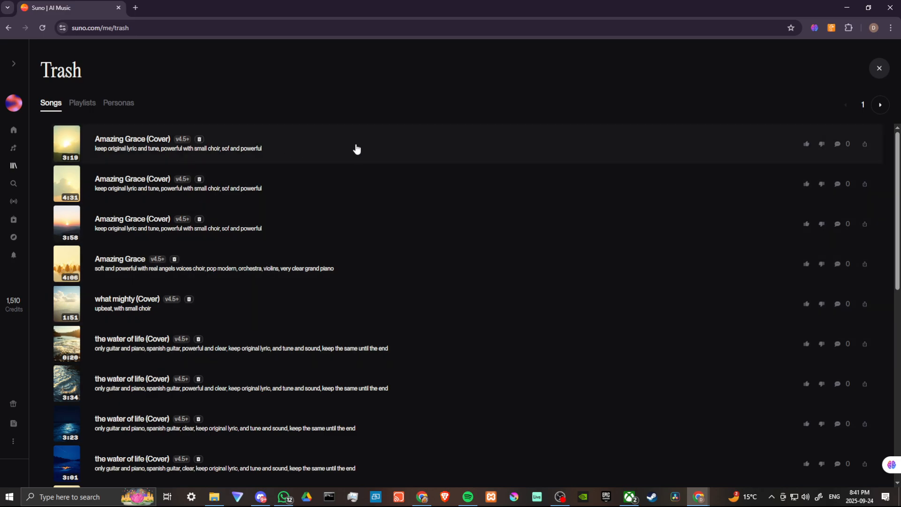
{"action": "mouse_move", "coordinate": [545, 145]}
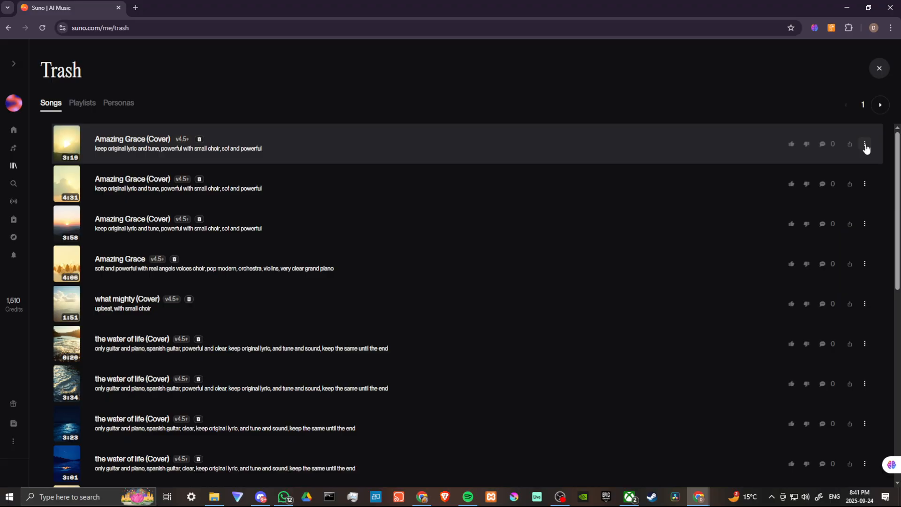
- Reveal the three-dot options for the first trashed Amazing Grace (Cover) song
{"action": "left_click", "coordinate": [865, 144]}
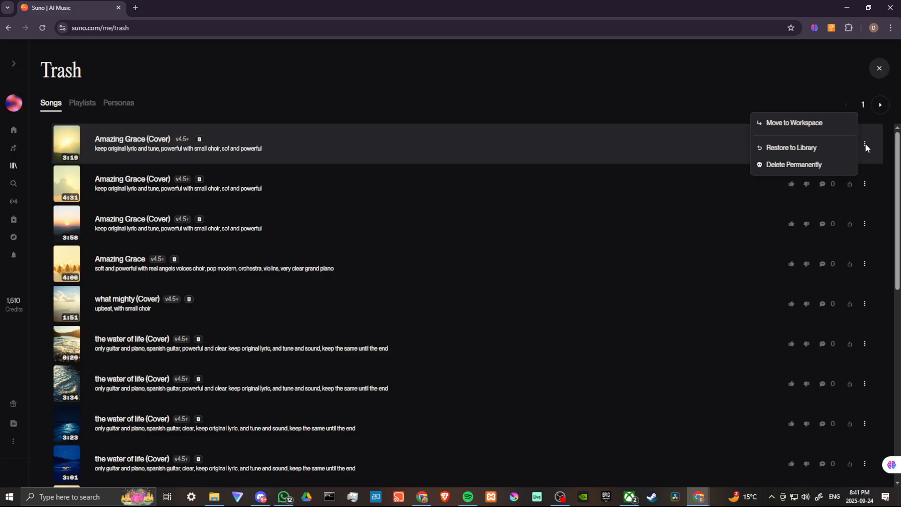
{"action": "mouse_move", "coordinate": [791, 148]}
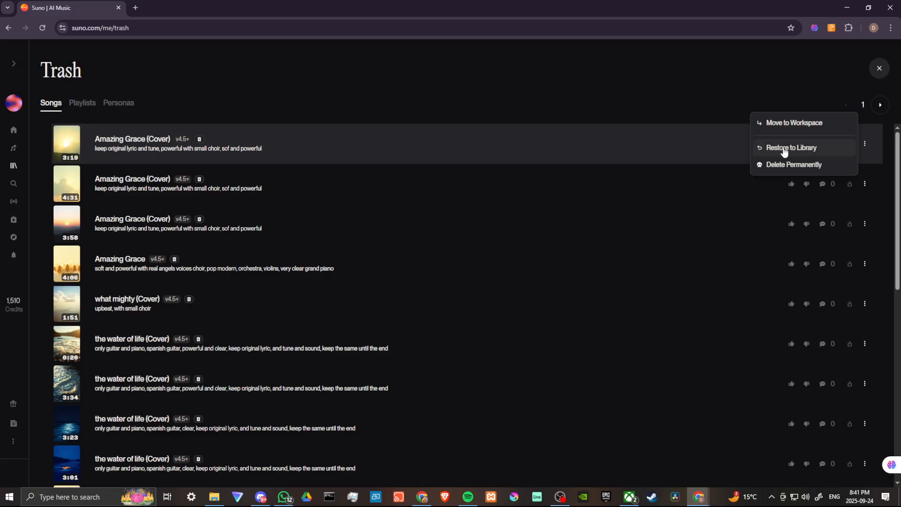
{"action": "mouse_move", "coordinate": [775, 165]}
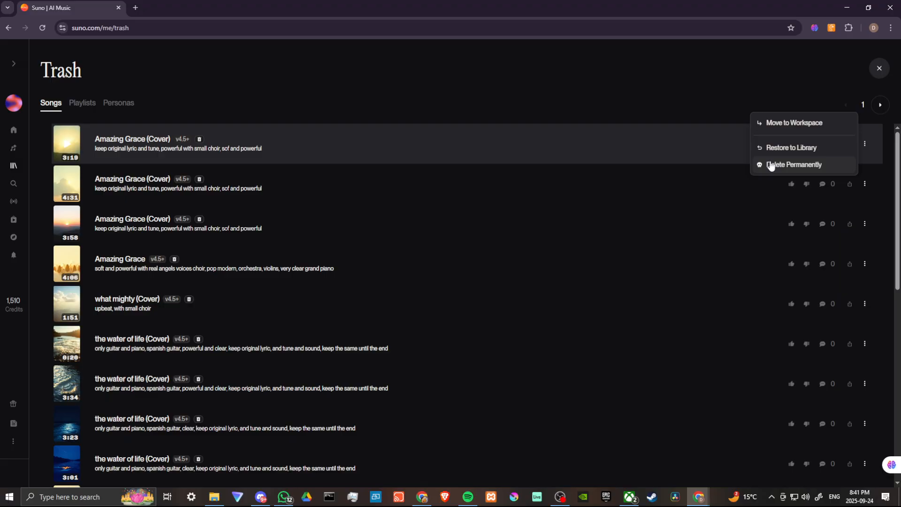
{"action": "mouse_move", "coordinate": [776, 123]}
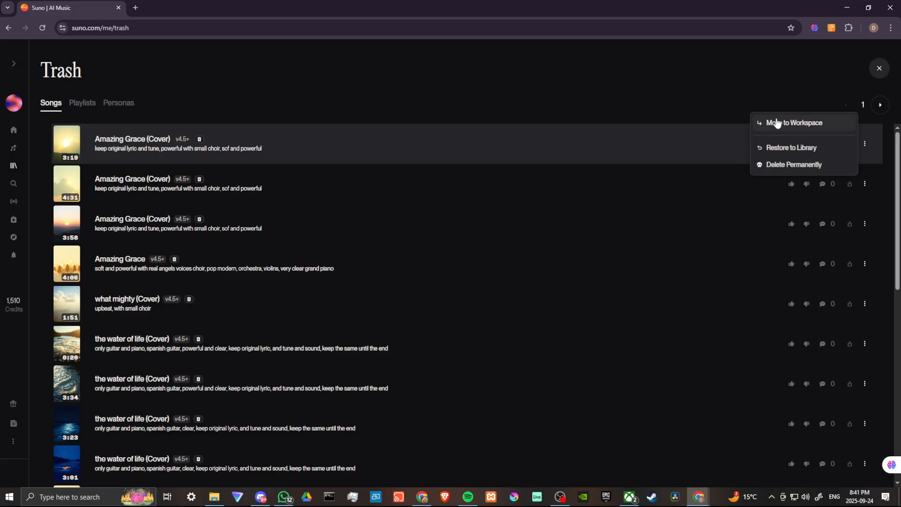
{"action": "mouse_move", "coordinate": [788, 124]}
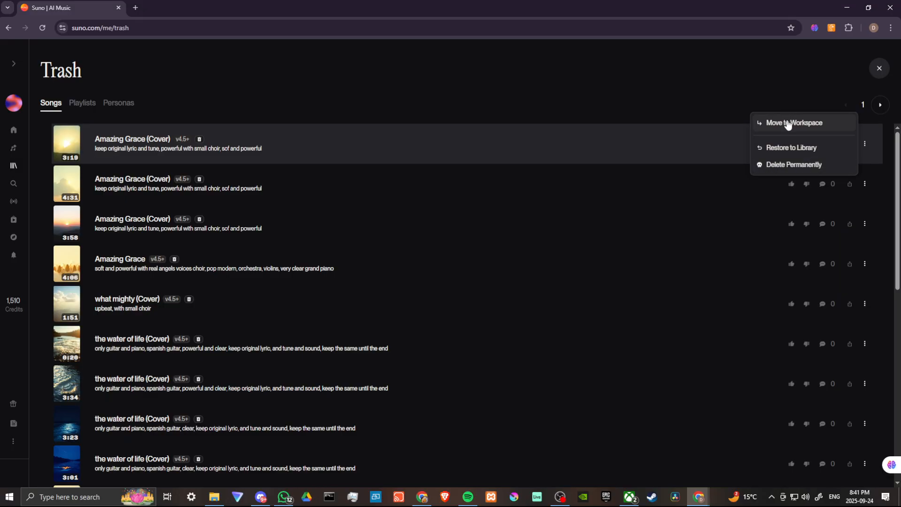
- View the Move to Workspace list, then dismiss it leaving the song in Trash
{"action": "left_click", "coordinate": [795, 123]}
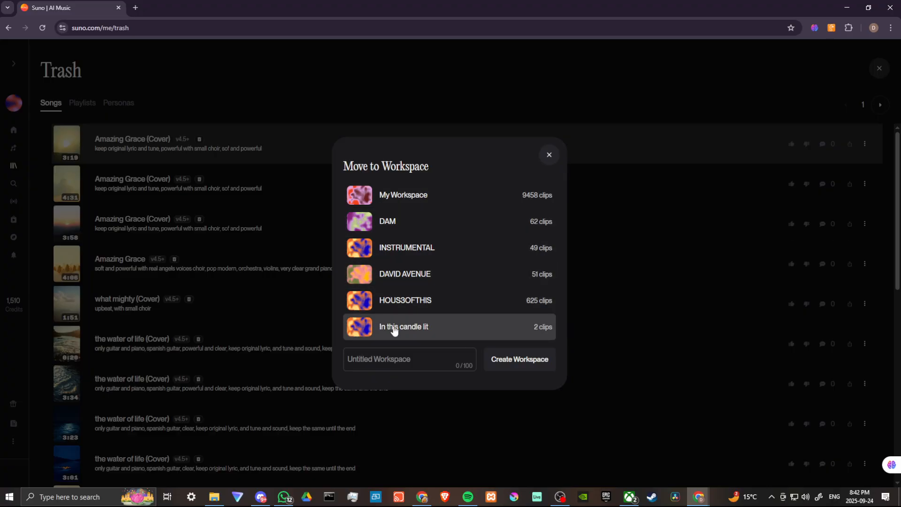
{"action": "mouse_move", "coordinate": [460, 188]}
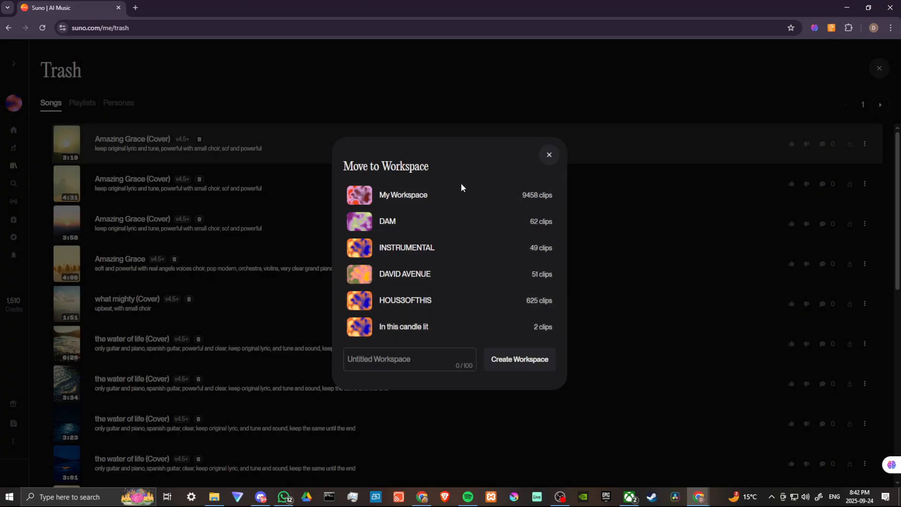
{"action": "left_click", "coordinate": [548, 155]}
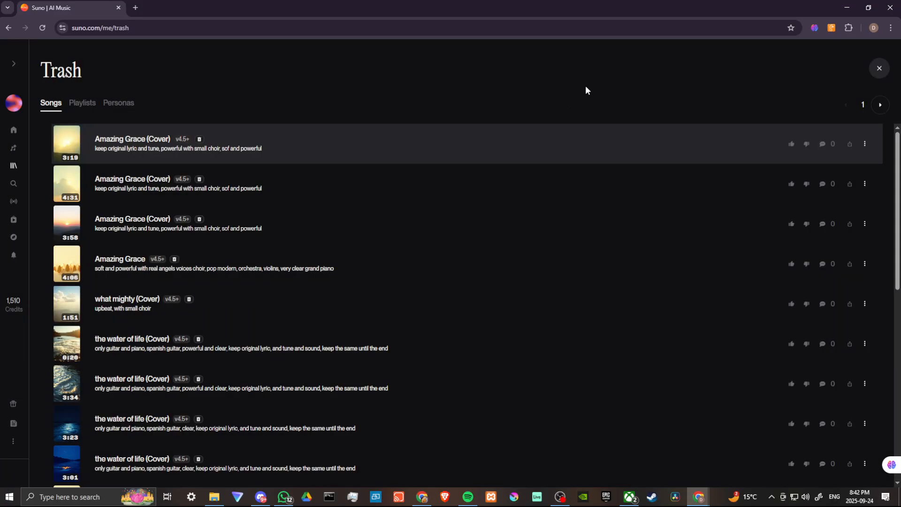